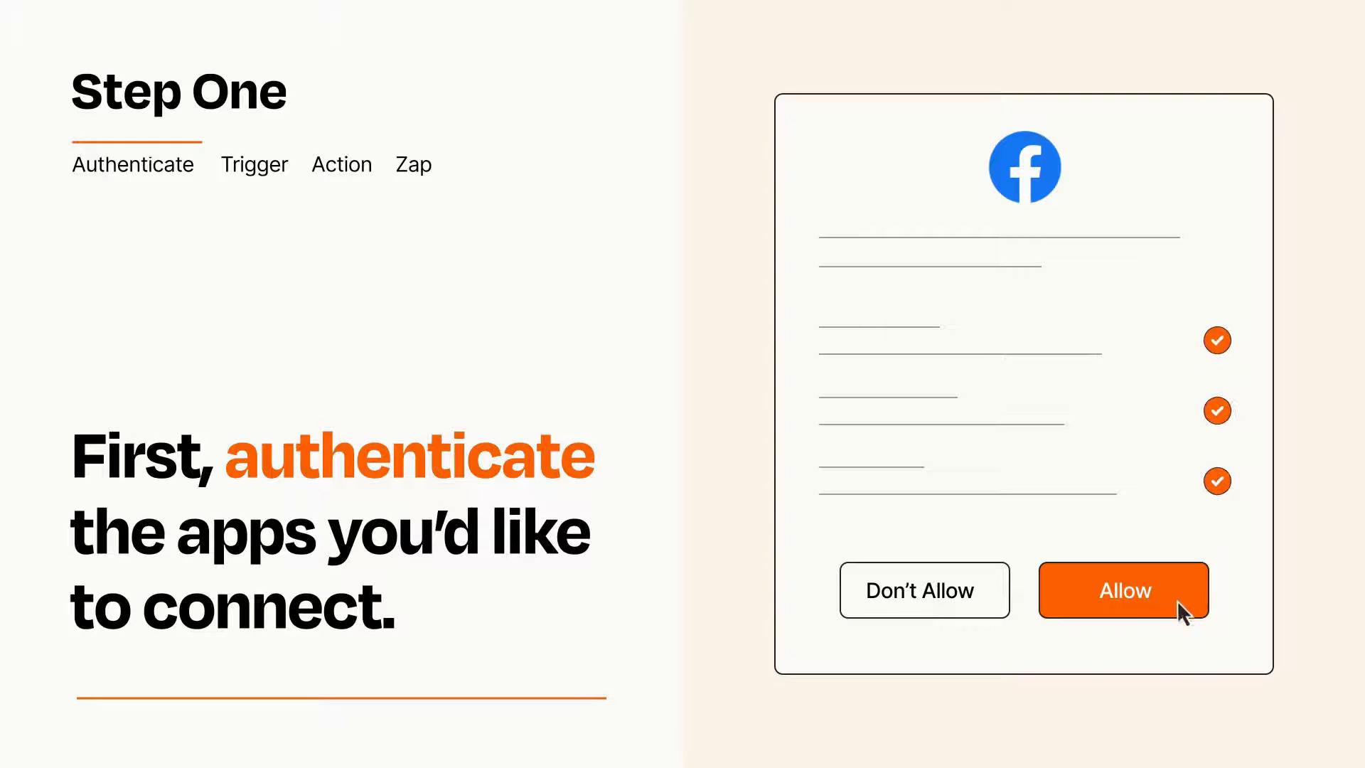
Step: Allow Zapier access to Facebook and to the second app
{"action": "left_click", "coordinate": [1123, 590]}
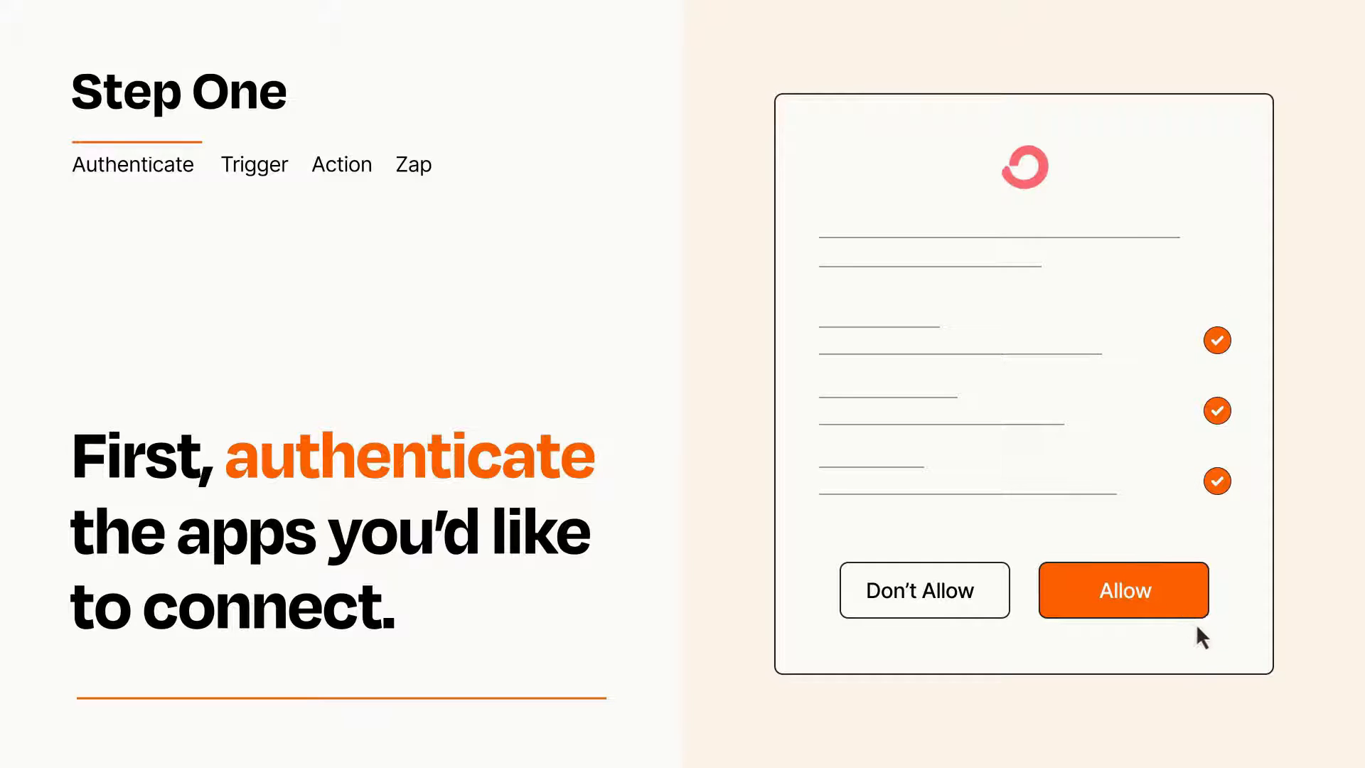
{"action": "left_click", "coordinate": [1122, 590]}
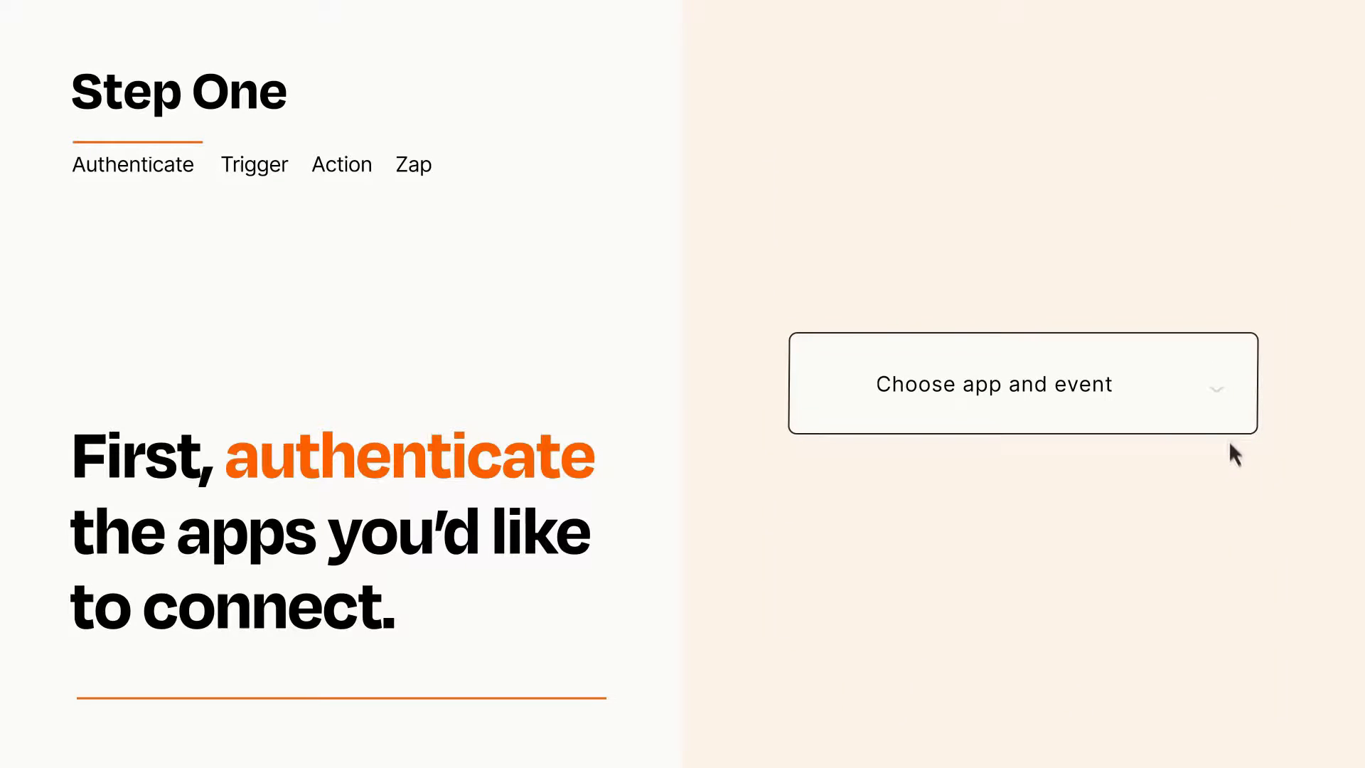
Step: Choose Facebook New Lead as the Zap's trigger event
{"action": "left_click", "coordinate": [1022, 383]}
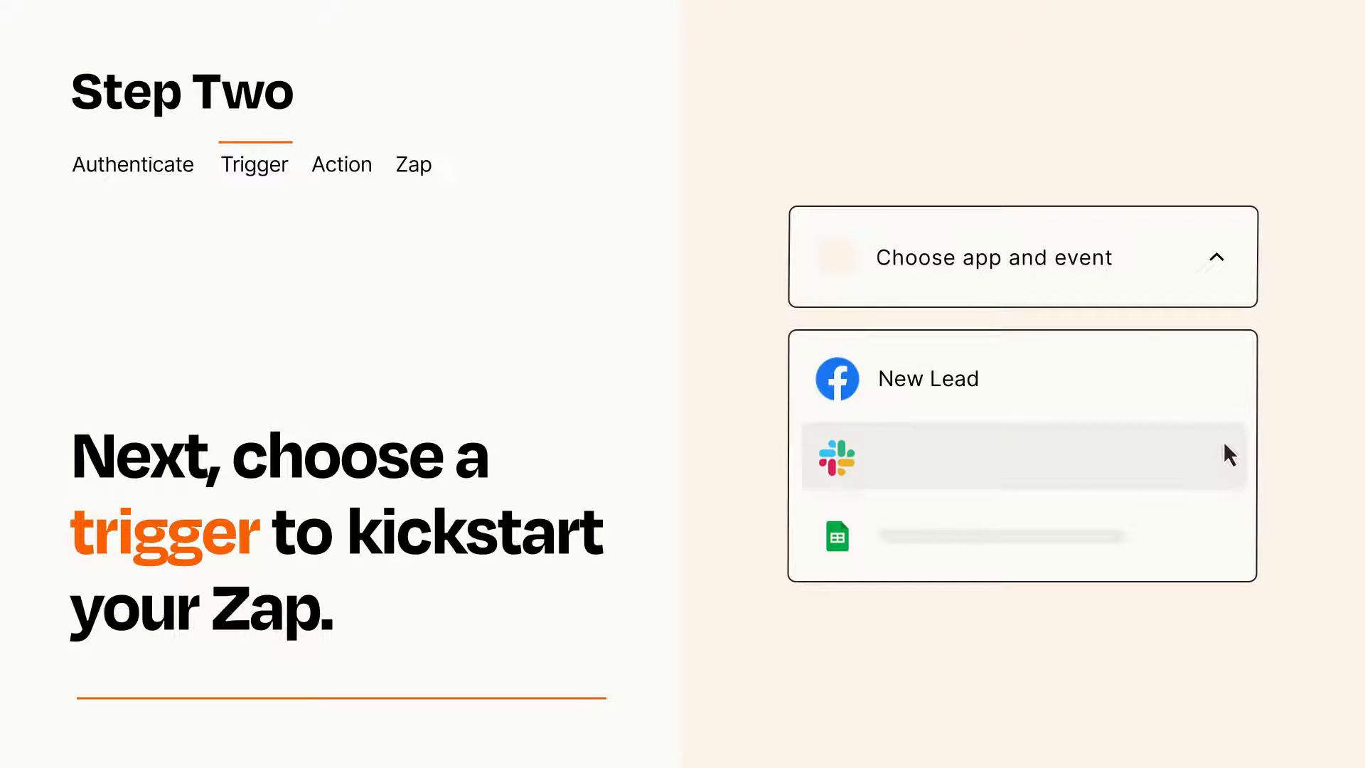
{"action": "mouse_move", "coordinate": [1228, 542]}
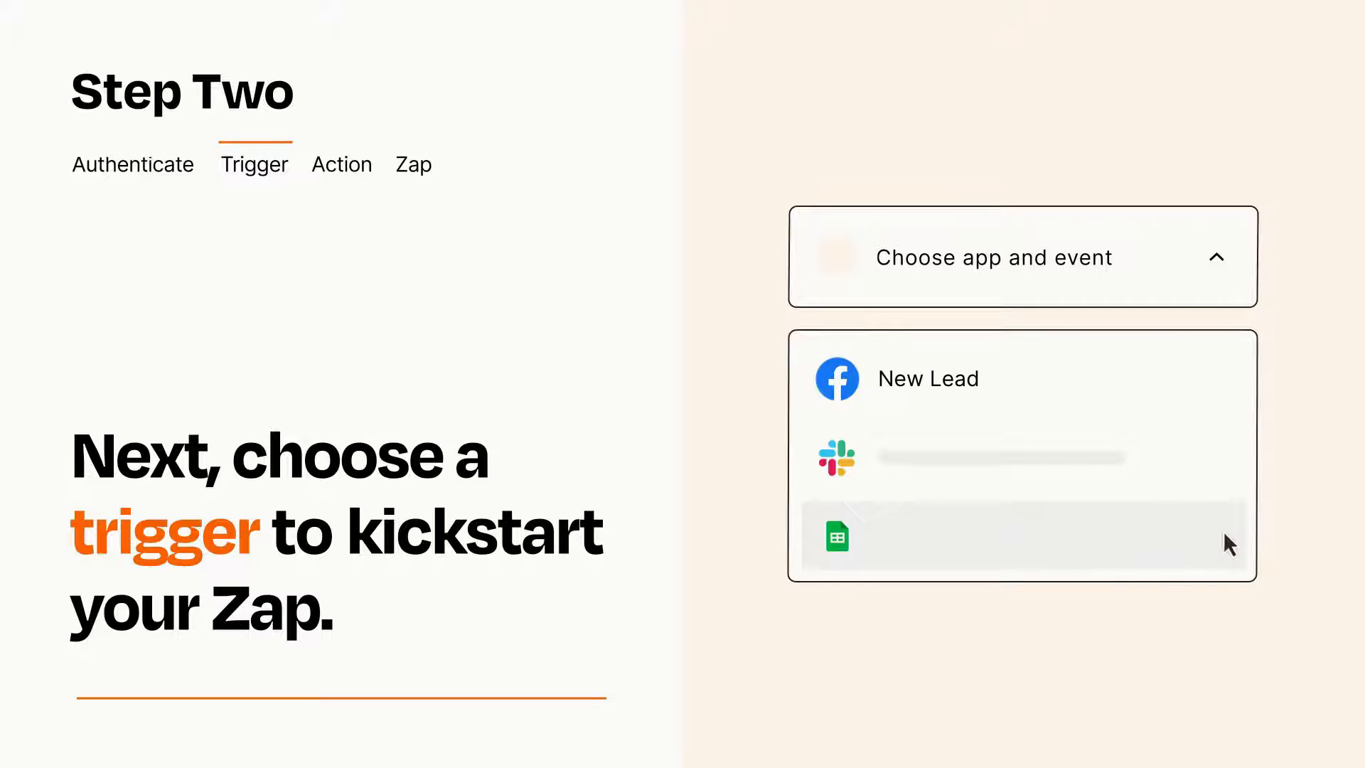
{"action": "mouse_move", "coordinate": [1228, 387]}
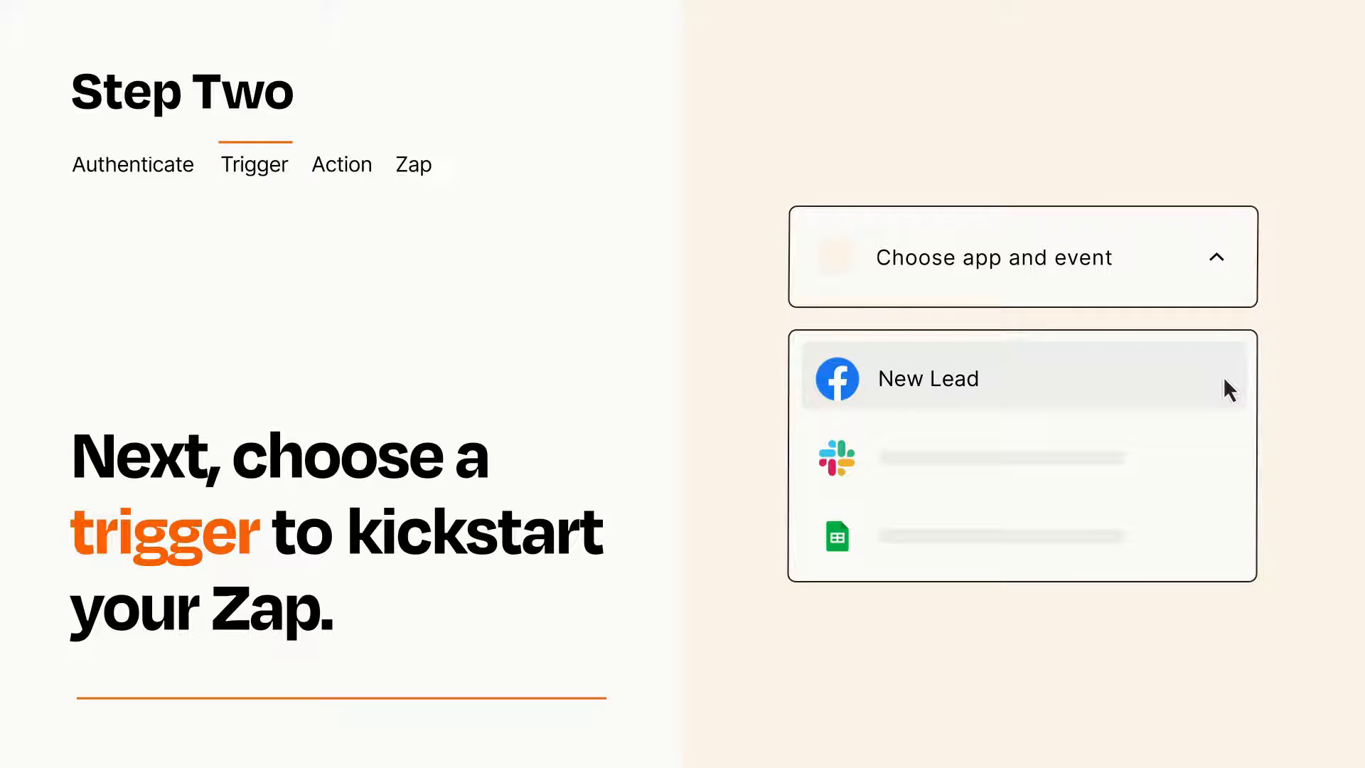
{"action": "mouse_move", "coordinate": [1229, 397]}
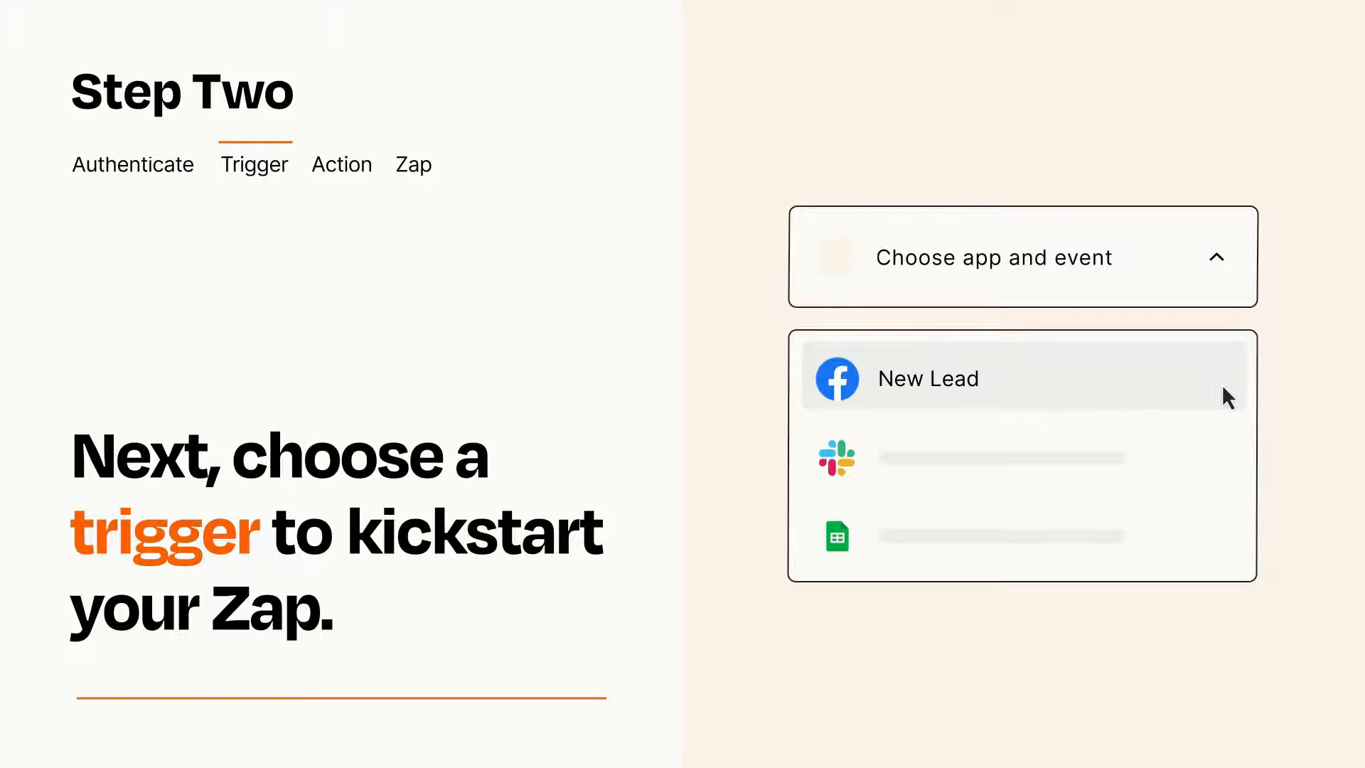
{"action": "left_click", "coordinate": [928, 379]}
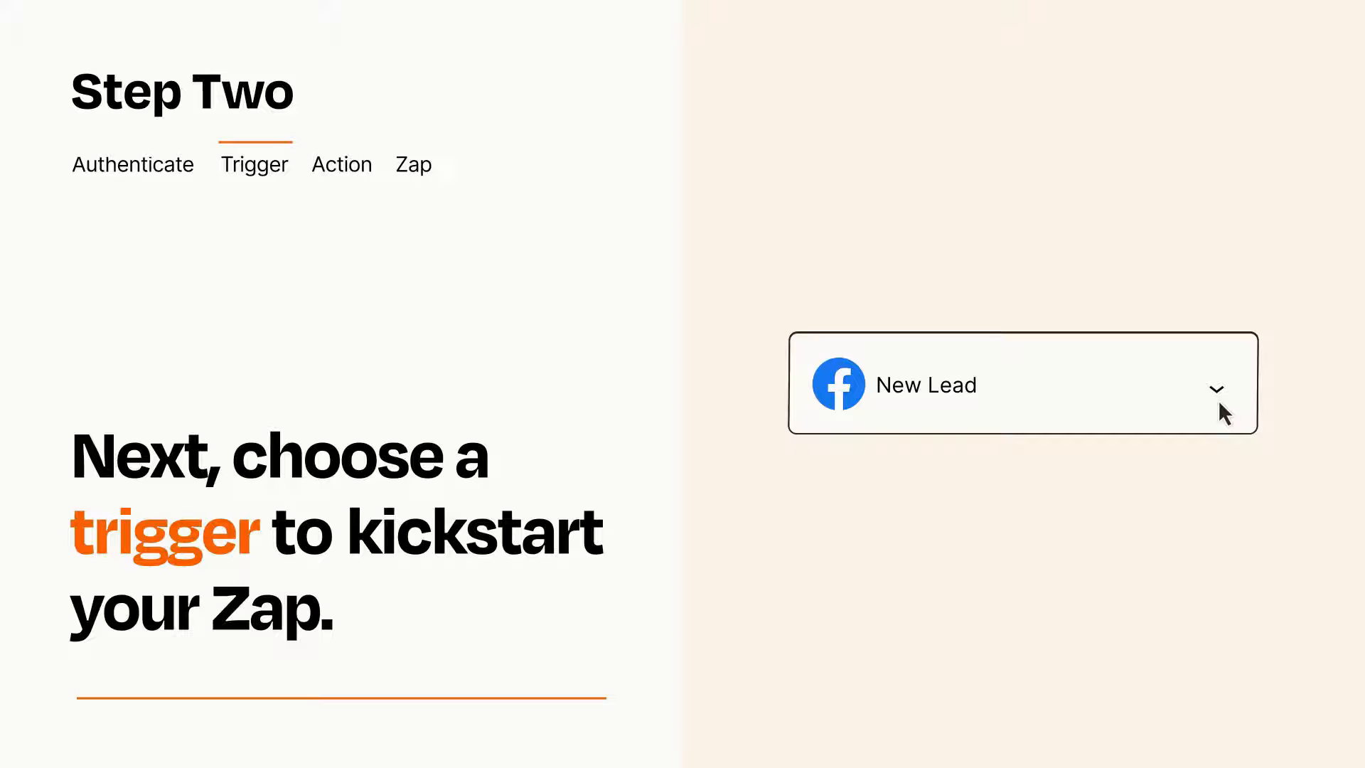
{"action": "mouse_move", "coordinate": [1238, 403]}
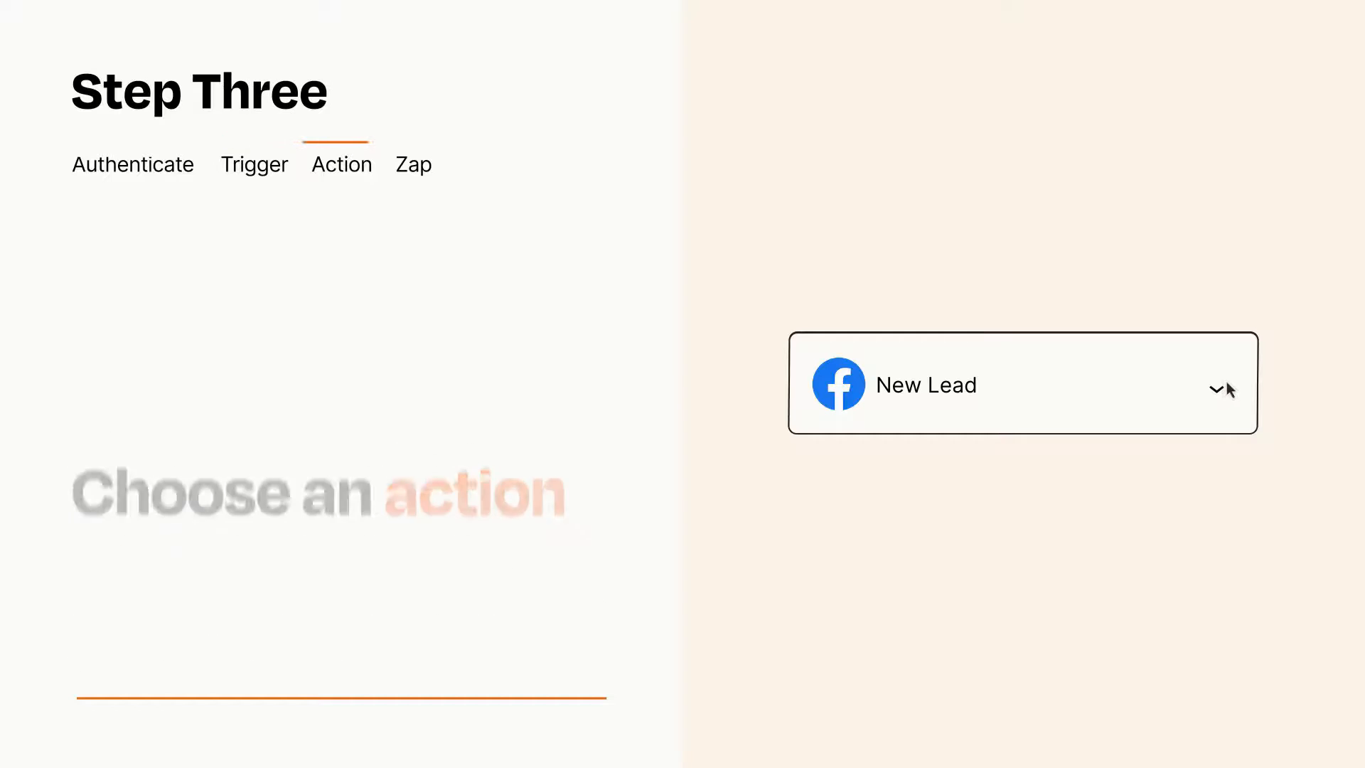
Step: Add an action step and choose Add Subscriber to Form for it
{"action": "left_click", "coordinate": [1023, 383]}
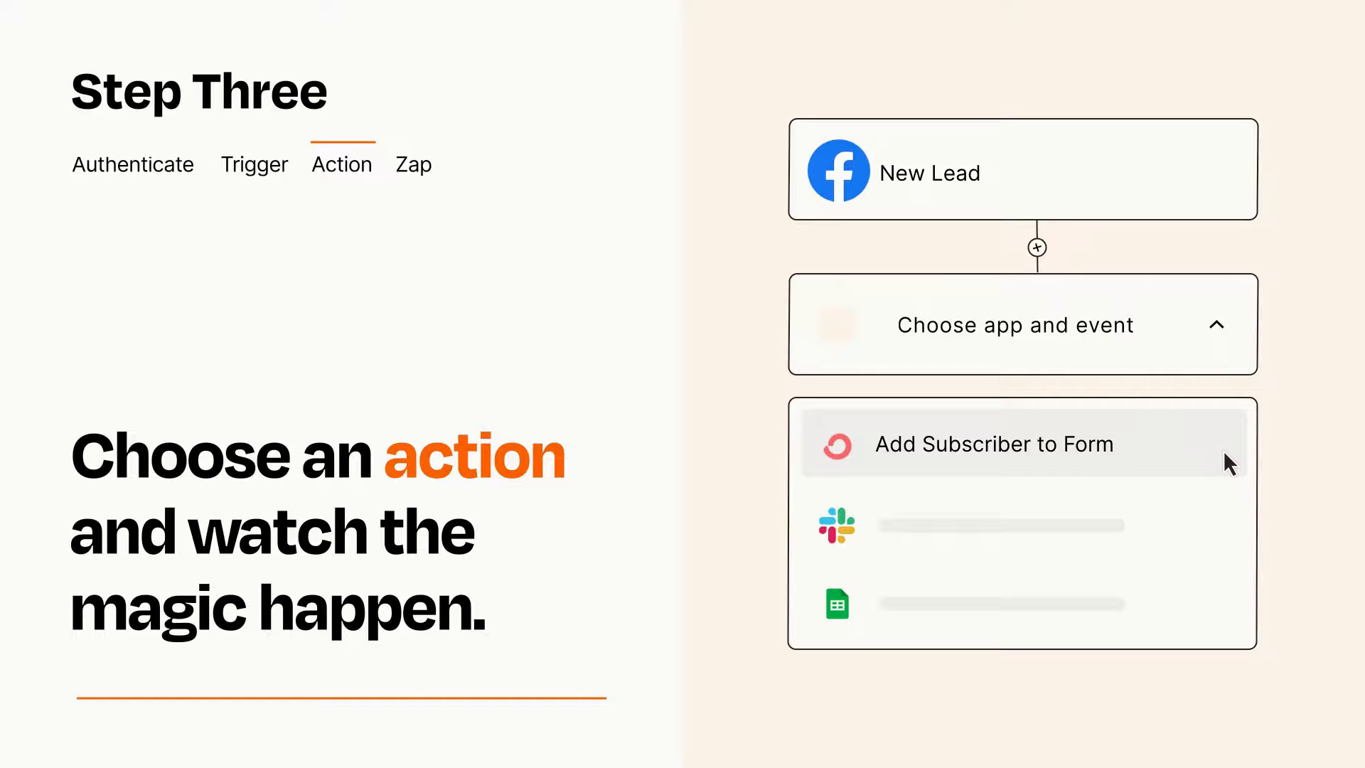
{"action": "left_click", "coordinate": [994, 443]}
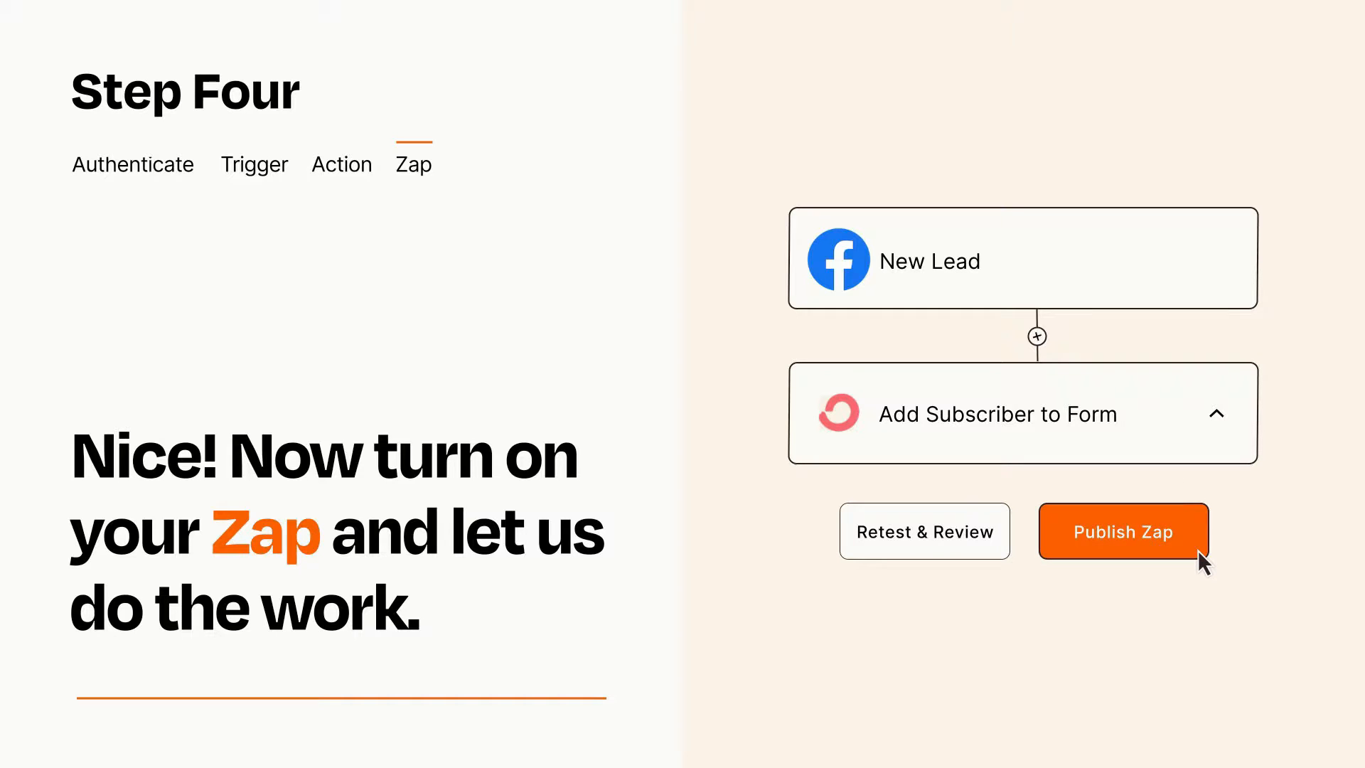
Step: Publish the finished Zap so it turns on
{"action": "left_click", "coordinate": [1123, 531]}
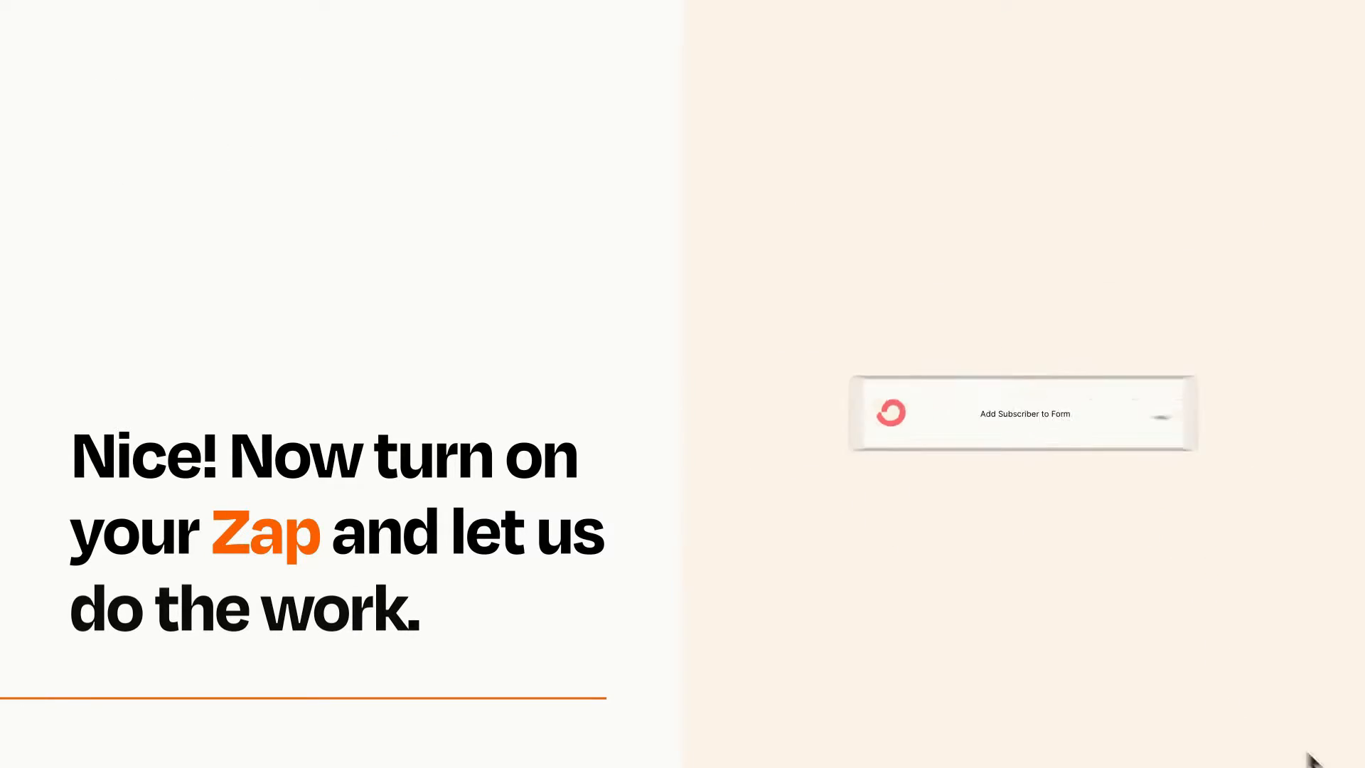